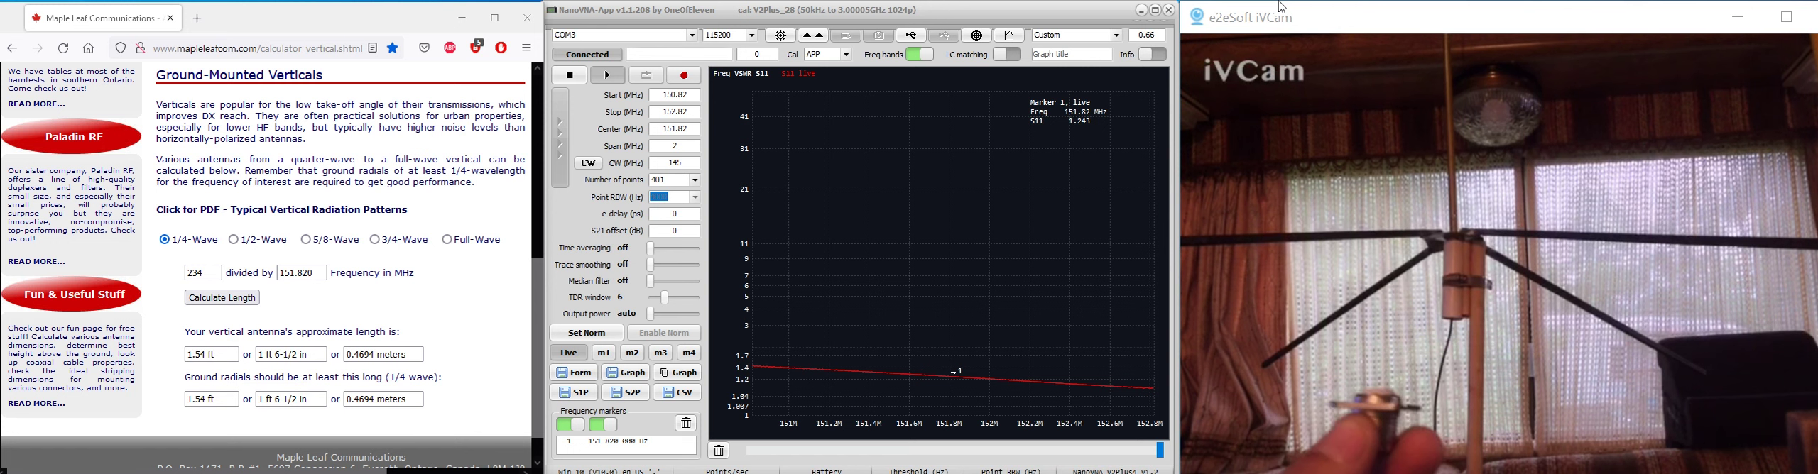
Calculate the 5/8-wave vertical at 151.820 MHz, giving a 3.85 ft antenna with 1.54 ft radials.
click(306, 239)
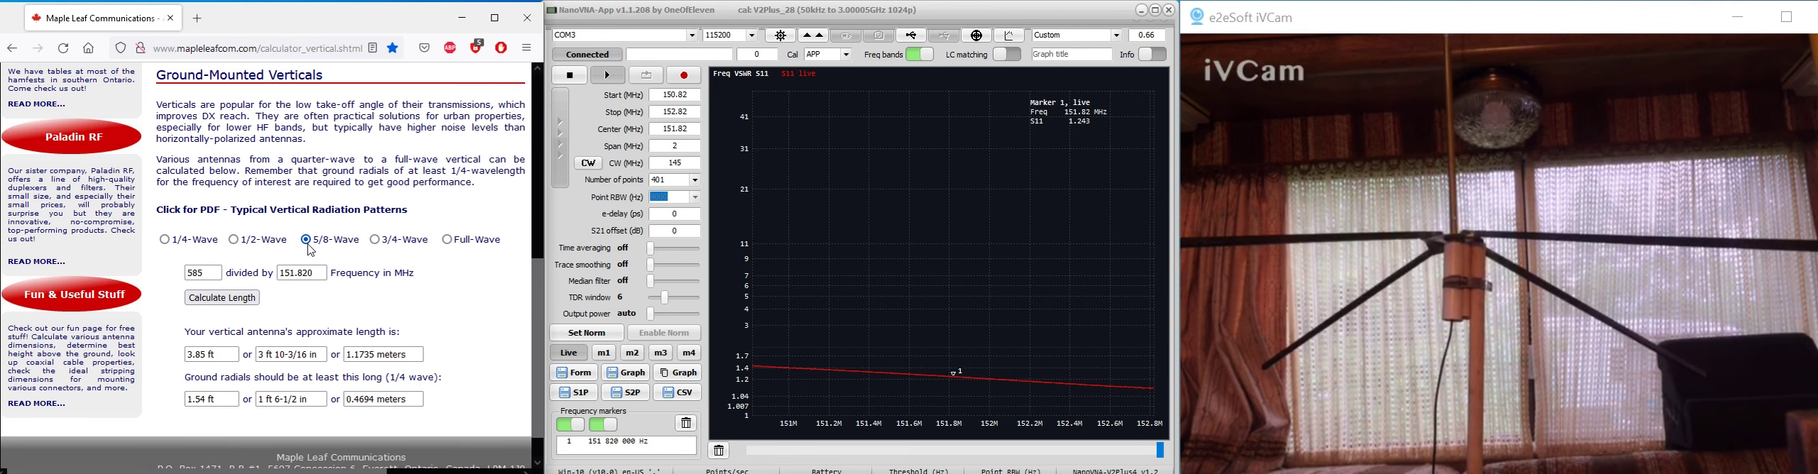